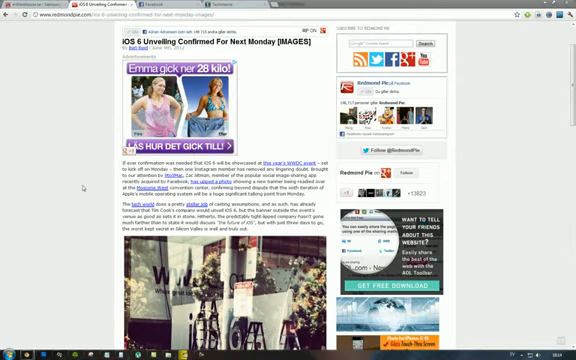
pyautogui.scroll(-3)
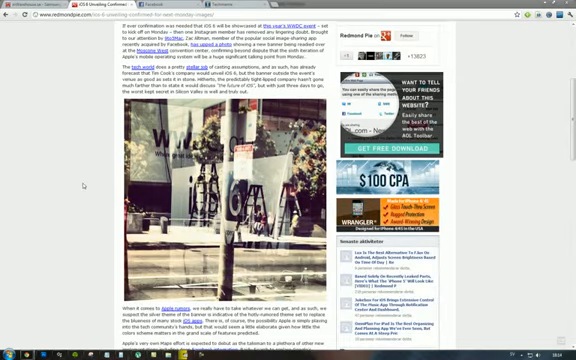
pyautogui.scroll(-3)
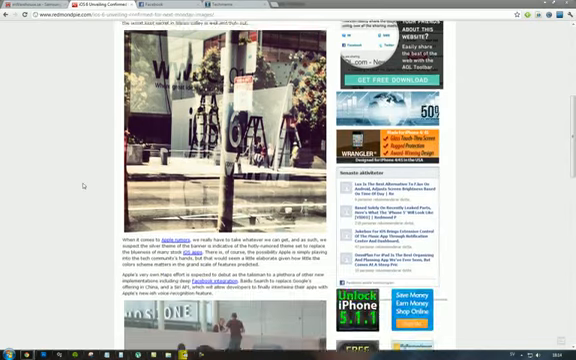
pyautogui.scroll(-3)
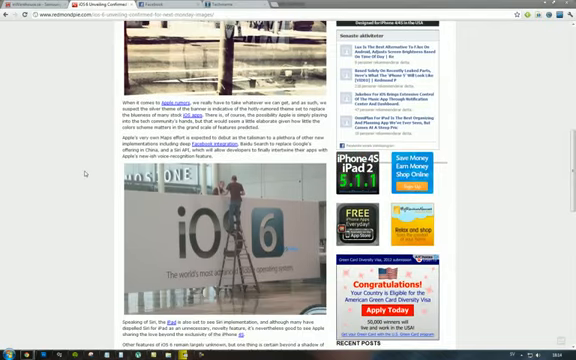